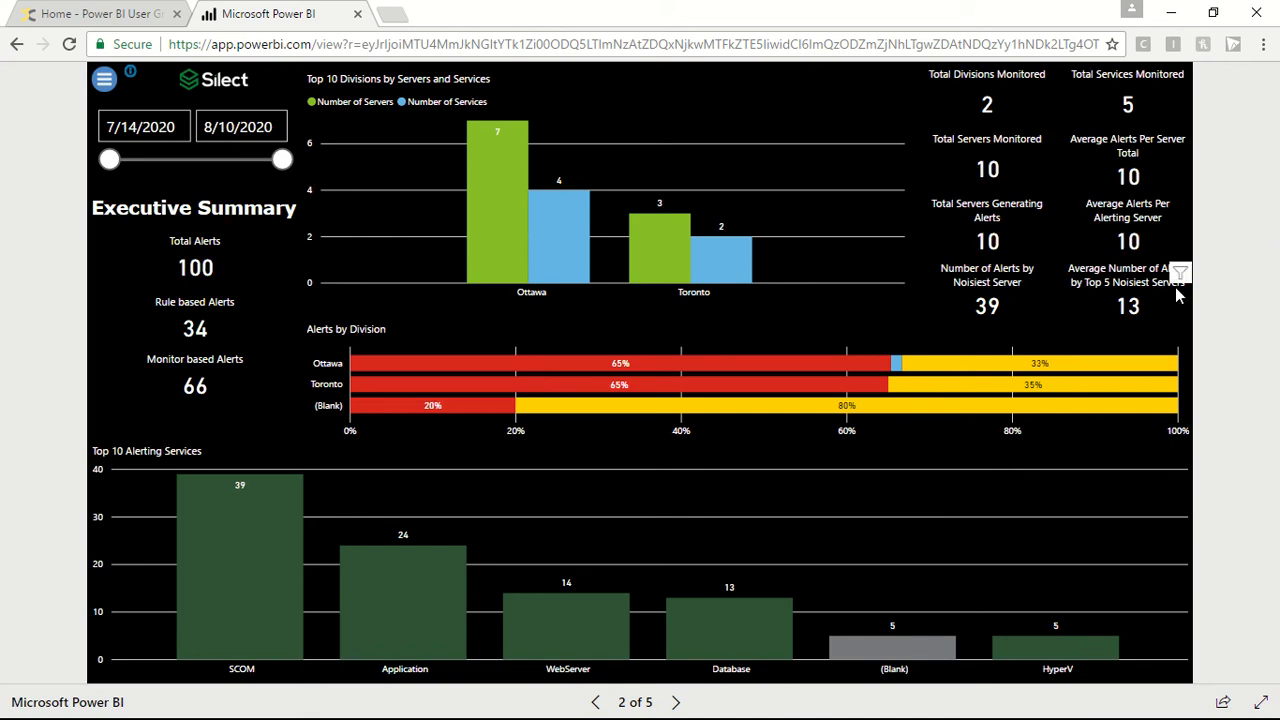
mouse_move(1127, 282)
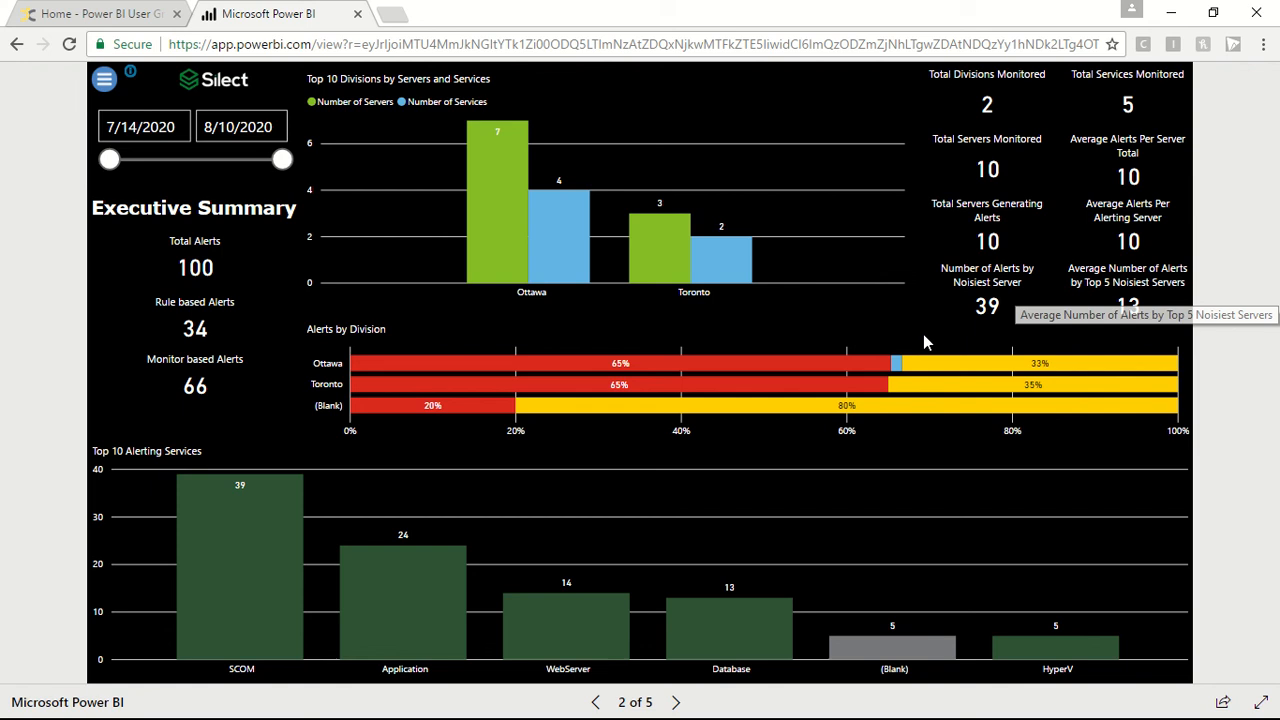
mouse_move(1238, 466)
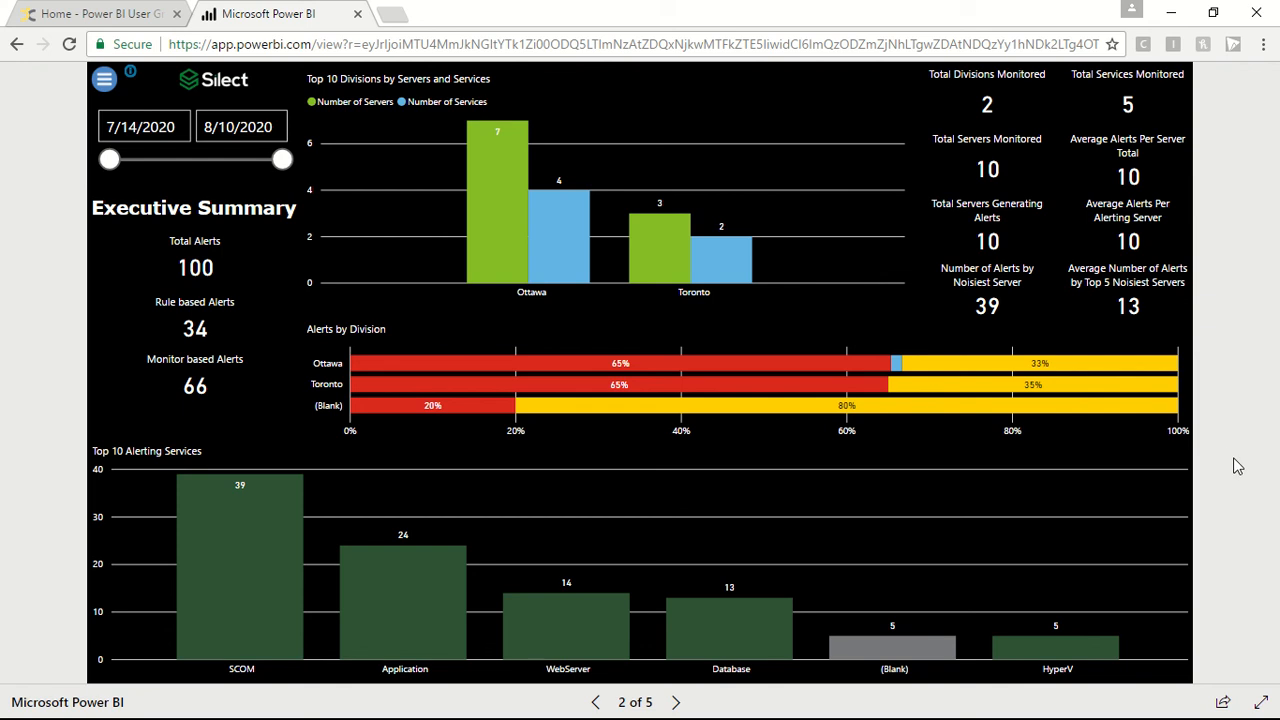
mouse_move(1200, 294)
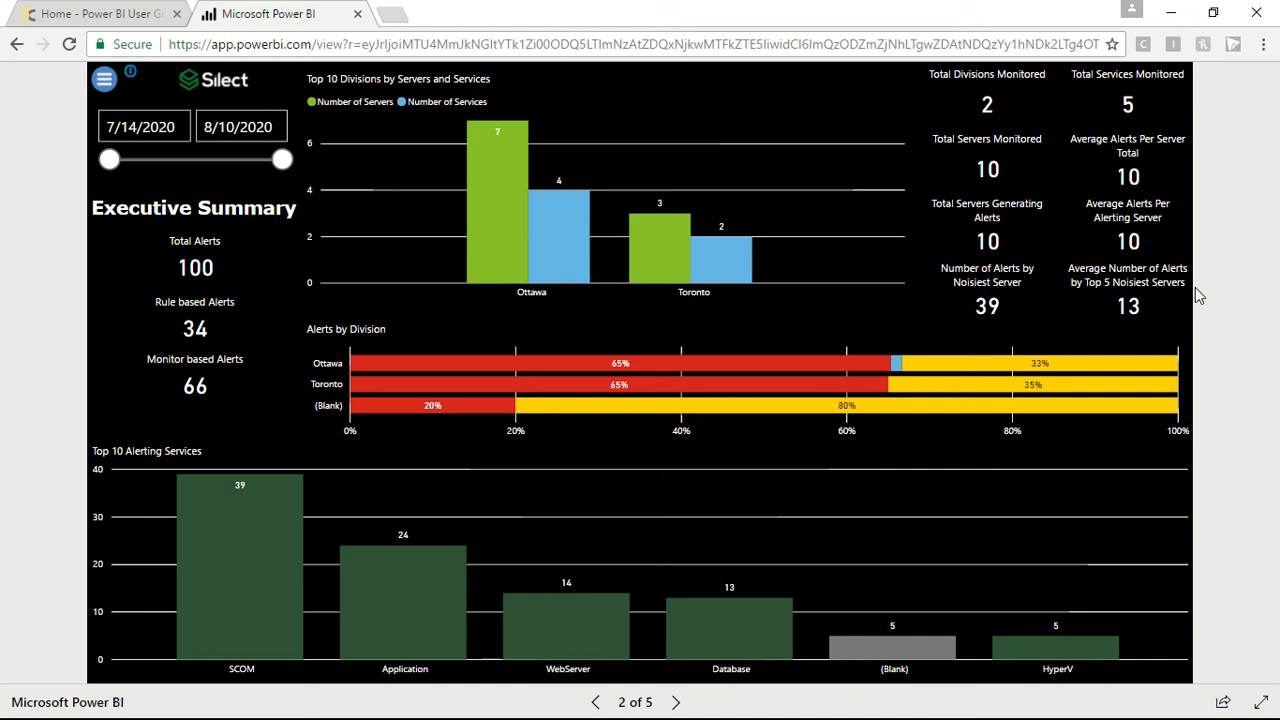
mouse_move(633, 199)
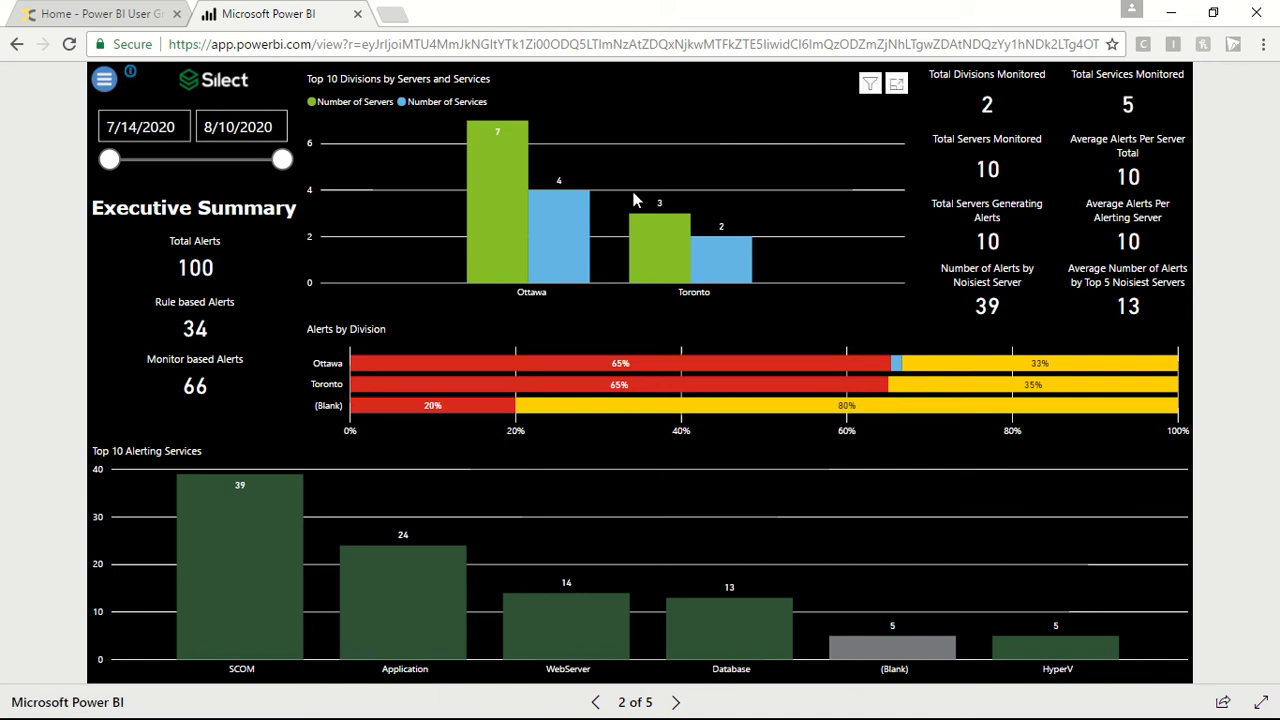
mouse_move(619, 283)
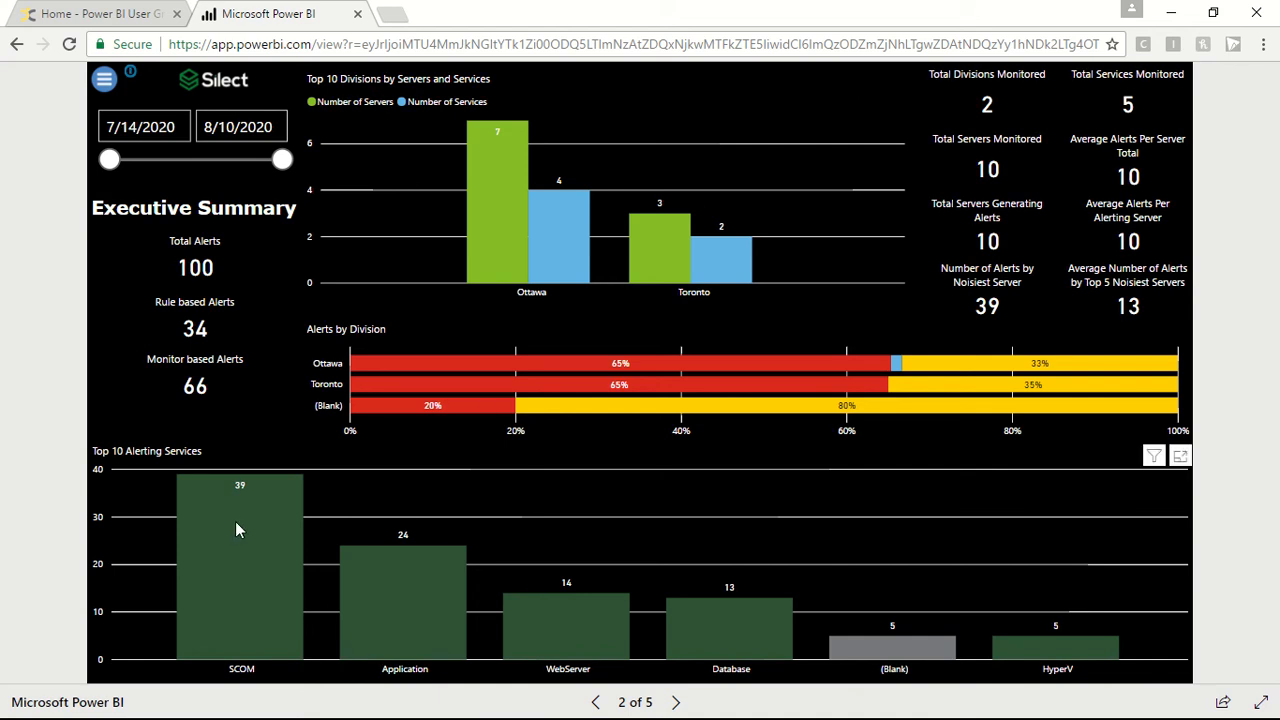
mouse_move(880, 368)
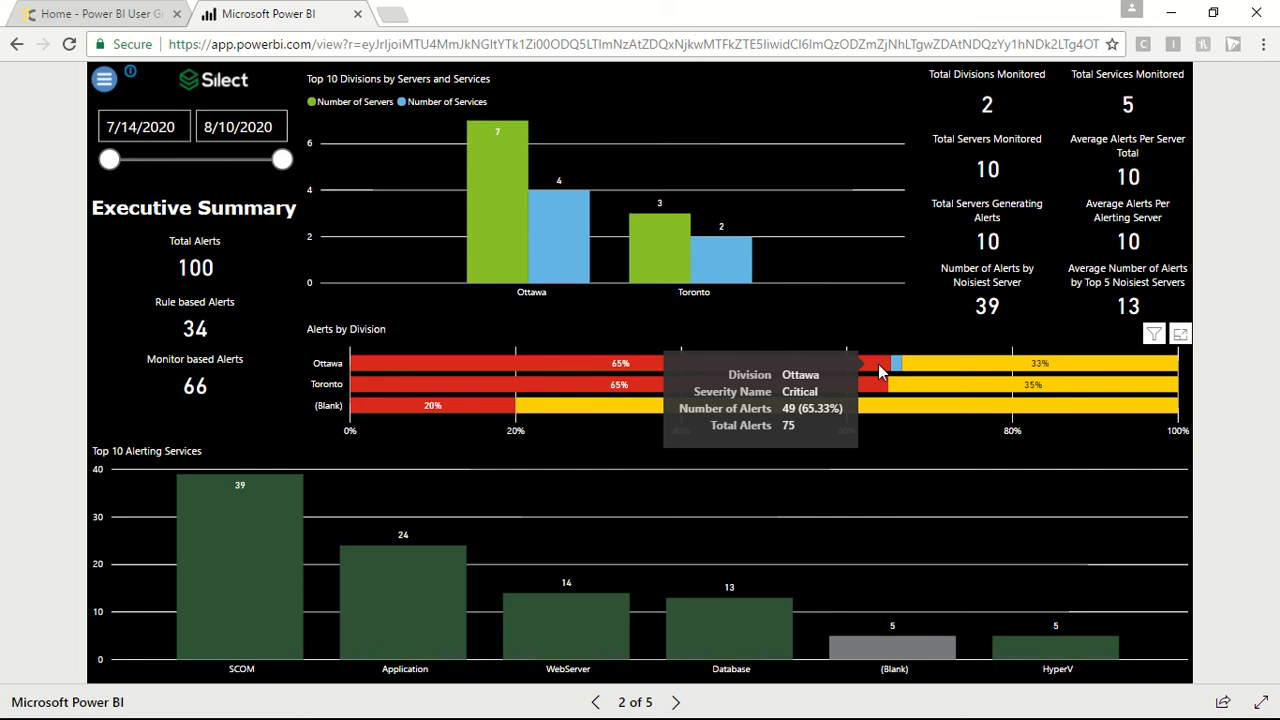
mouse_move(100, 432)
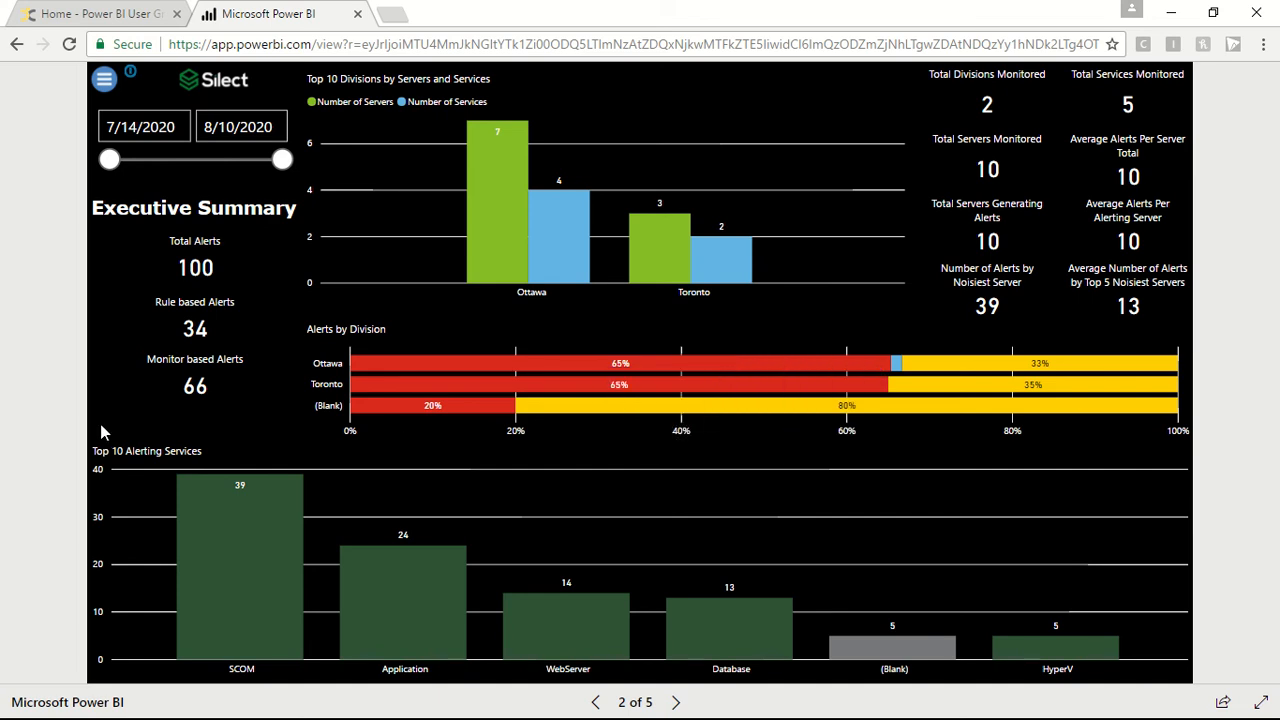
mouse_move(983, 178)
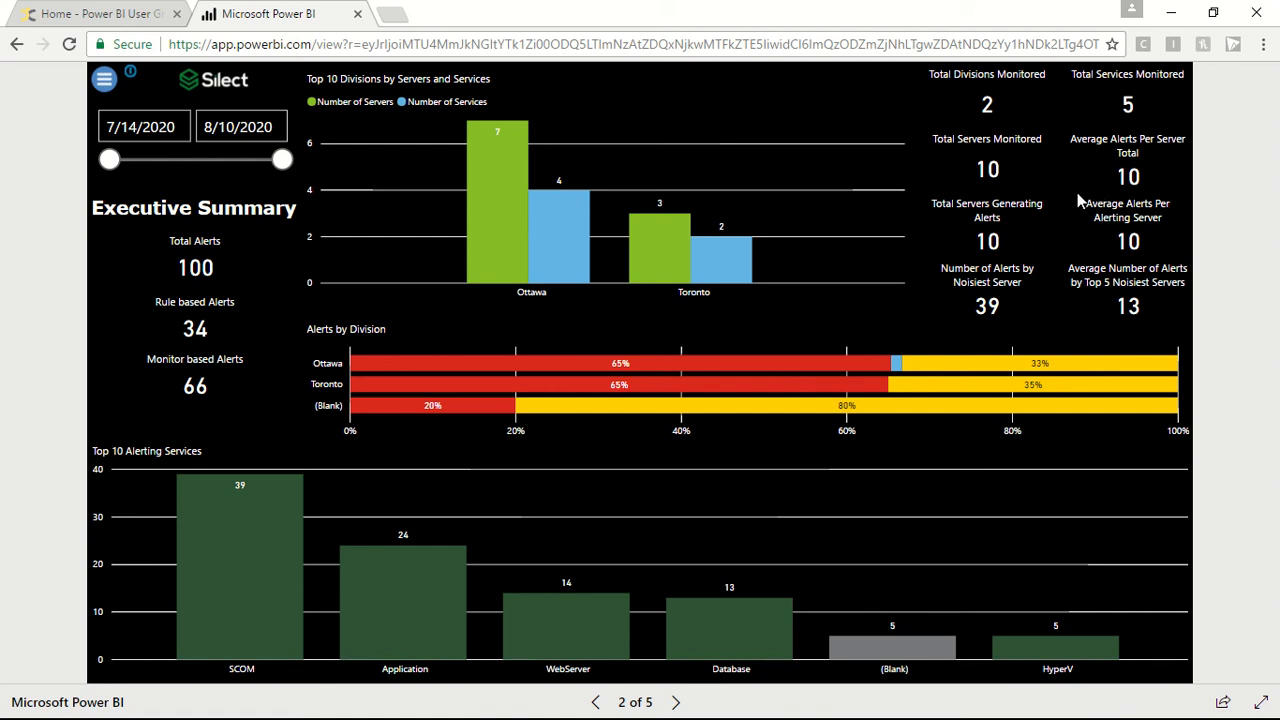
mouse_move(5, 332)
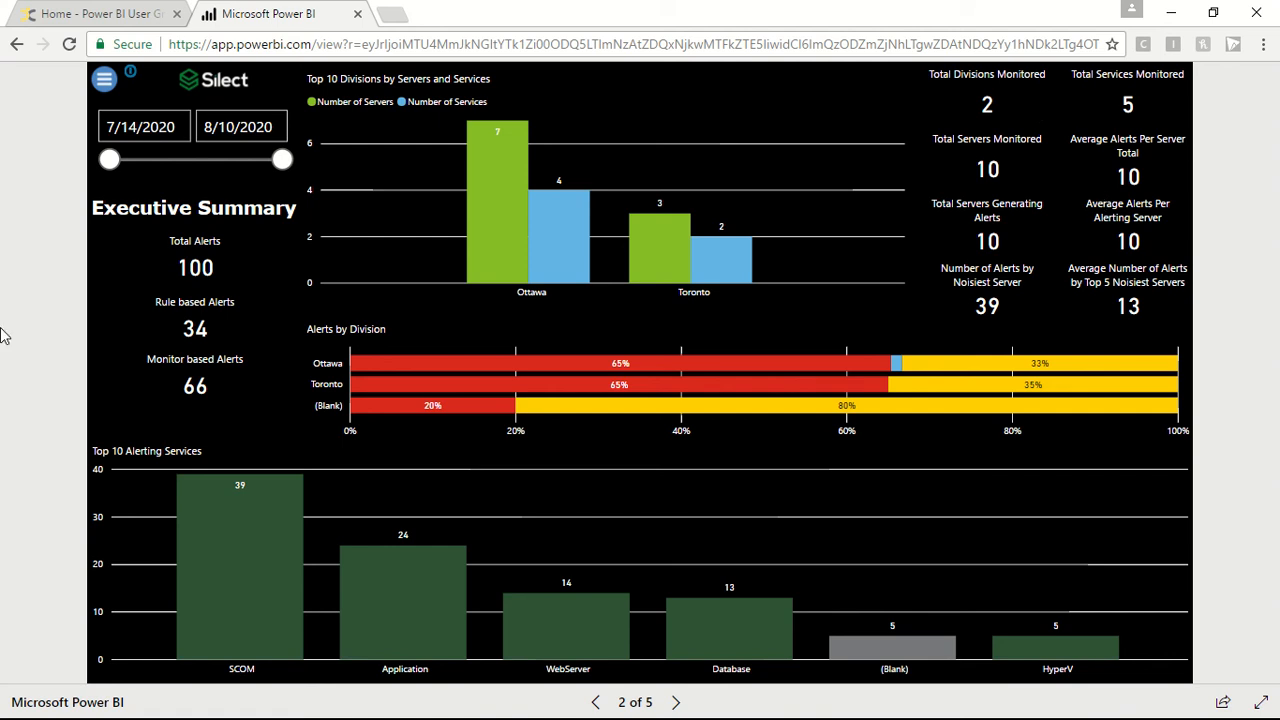
mouse_move(160, 370)
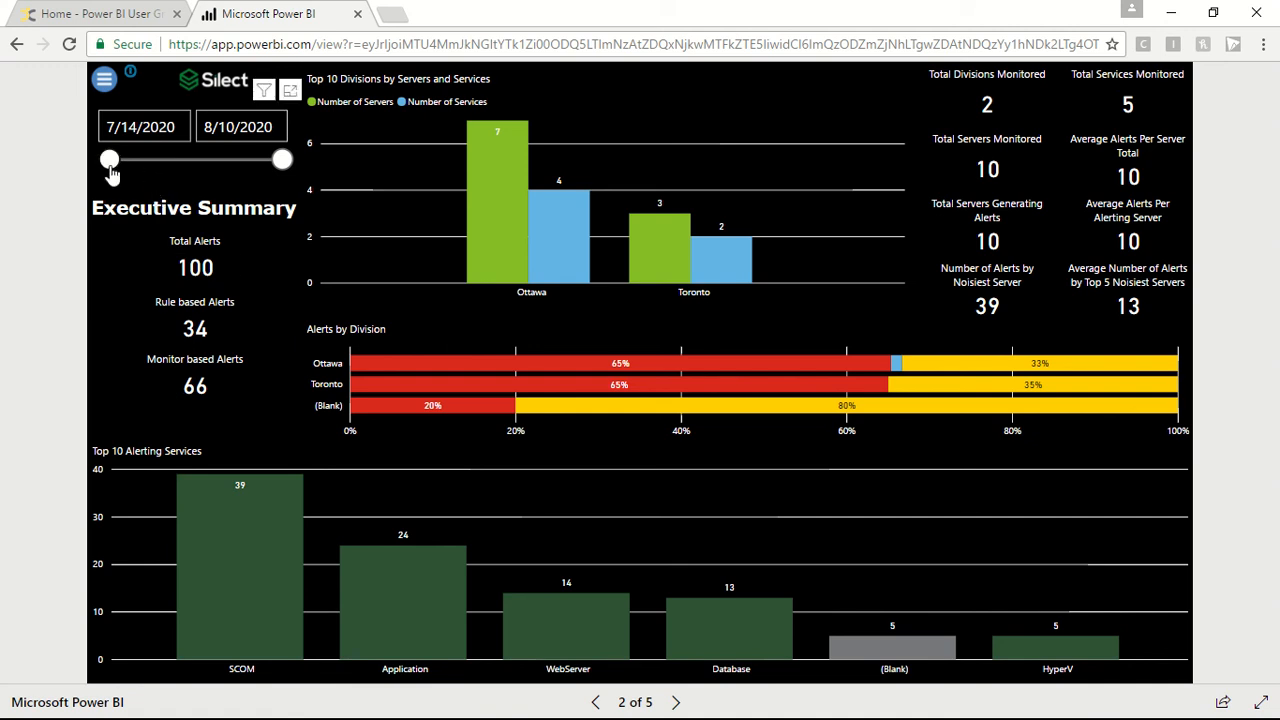
mouse_move(110, 165)
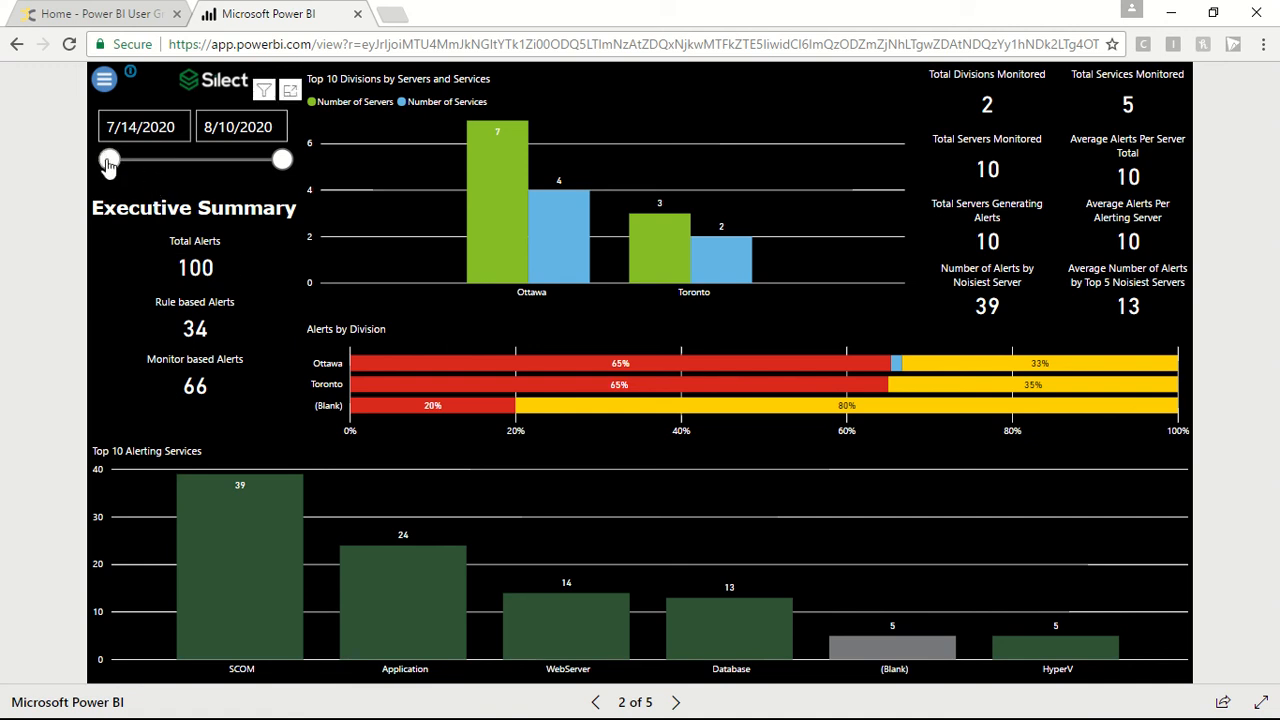
Drag the date slicer start to 7/25/2020, then briefly open and close the filter panel.
left_click_drag(110, 160, 180, 160)
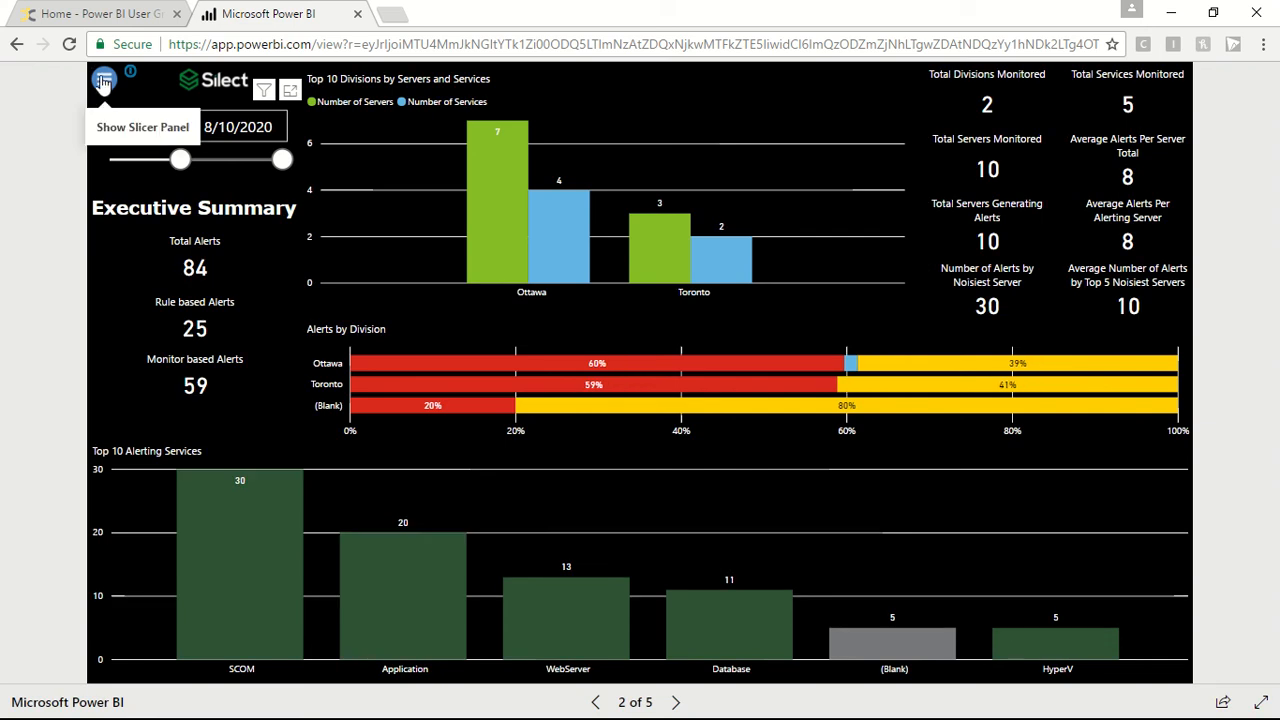
left_click(104, 80)
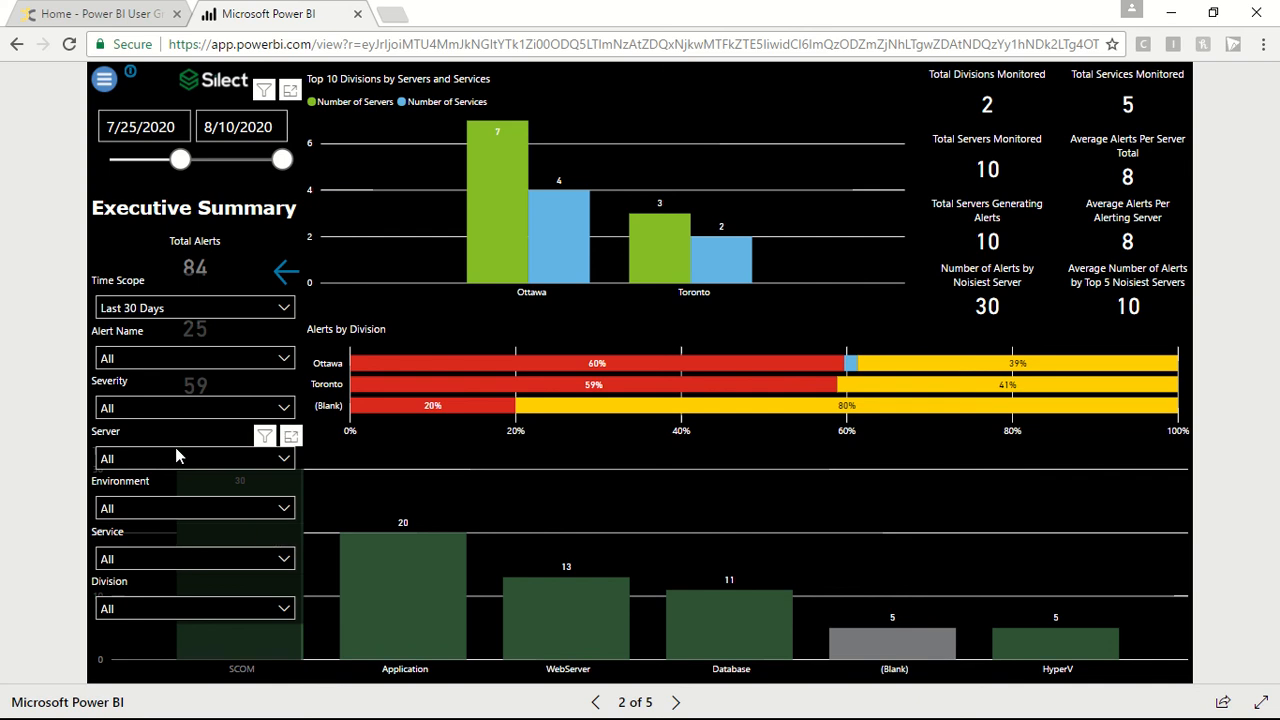
mouse_move(104, 79)
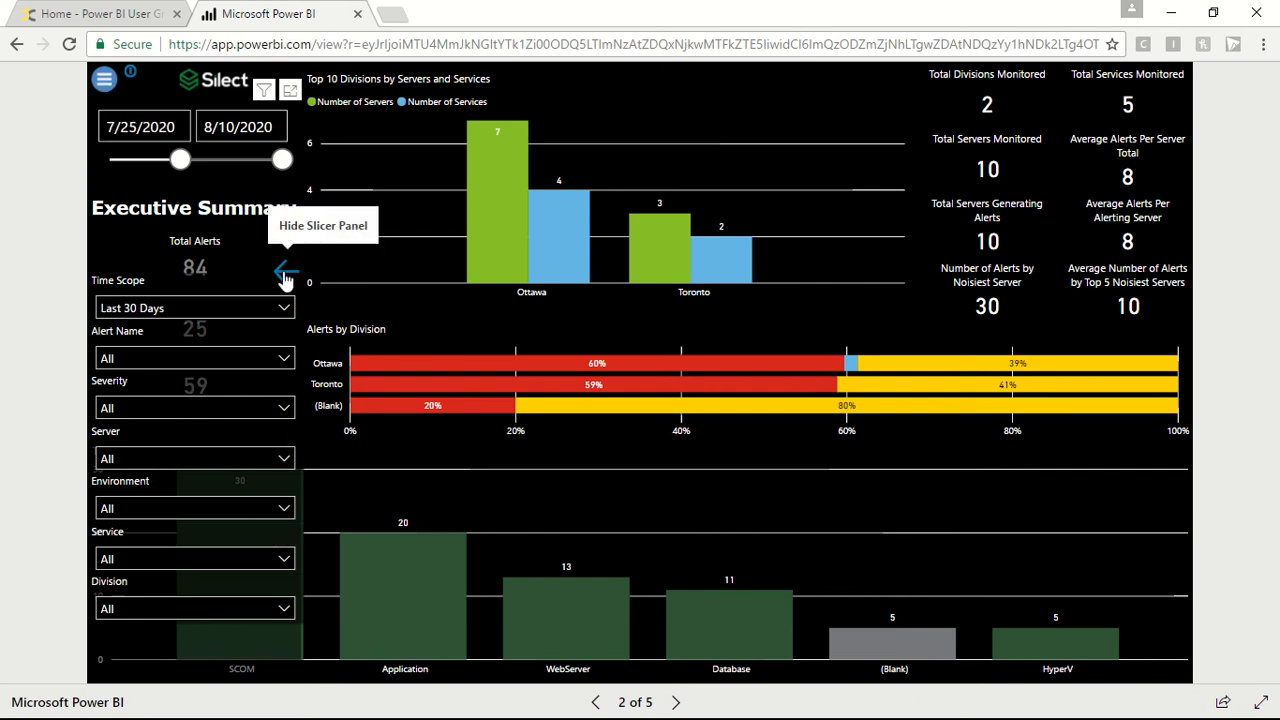
left_click(285, 272)
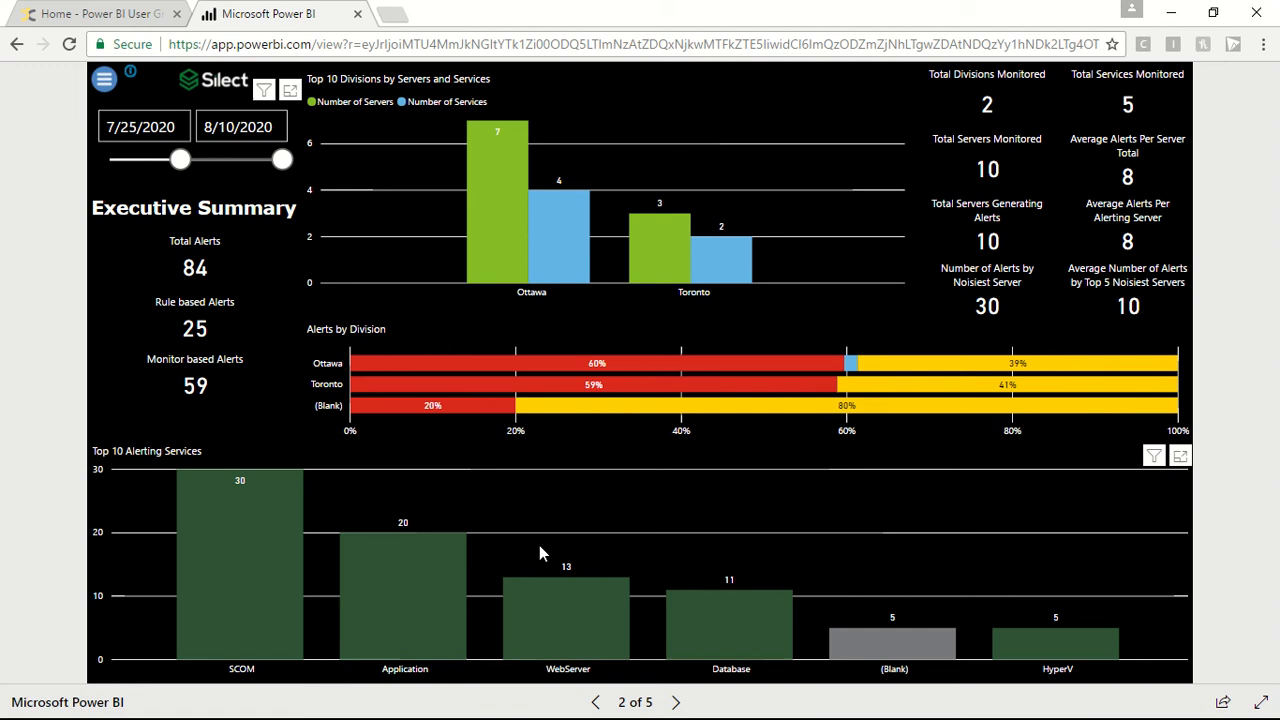
mouse_move(588, 688)
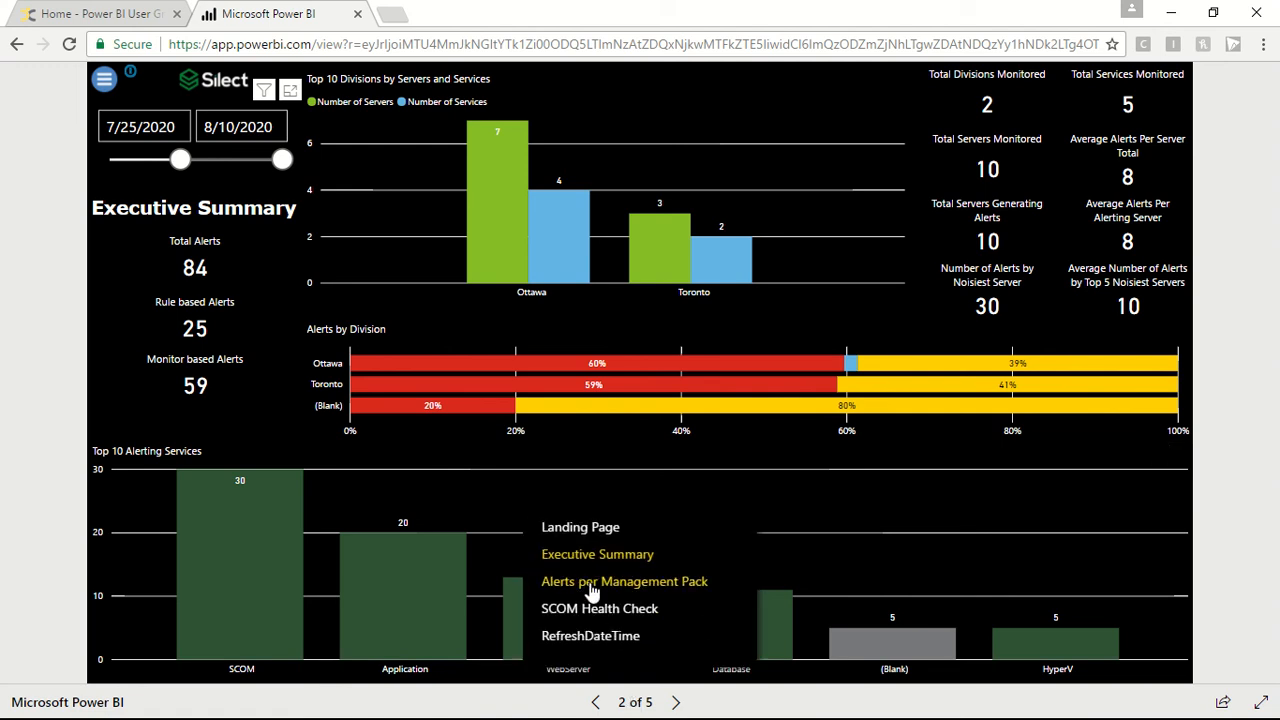
On the Alerts per Management Pack page, select the 'Agent proxy not enabled' alert bar.
left_click(624, 581)
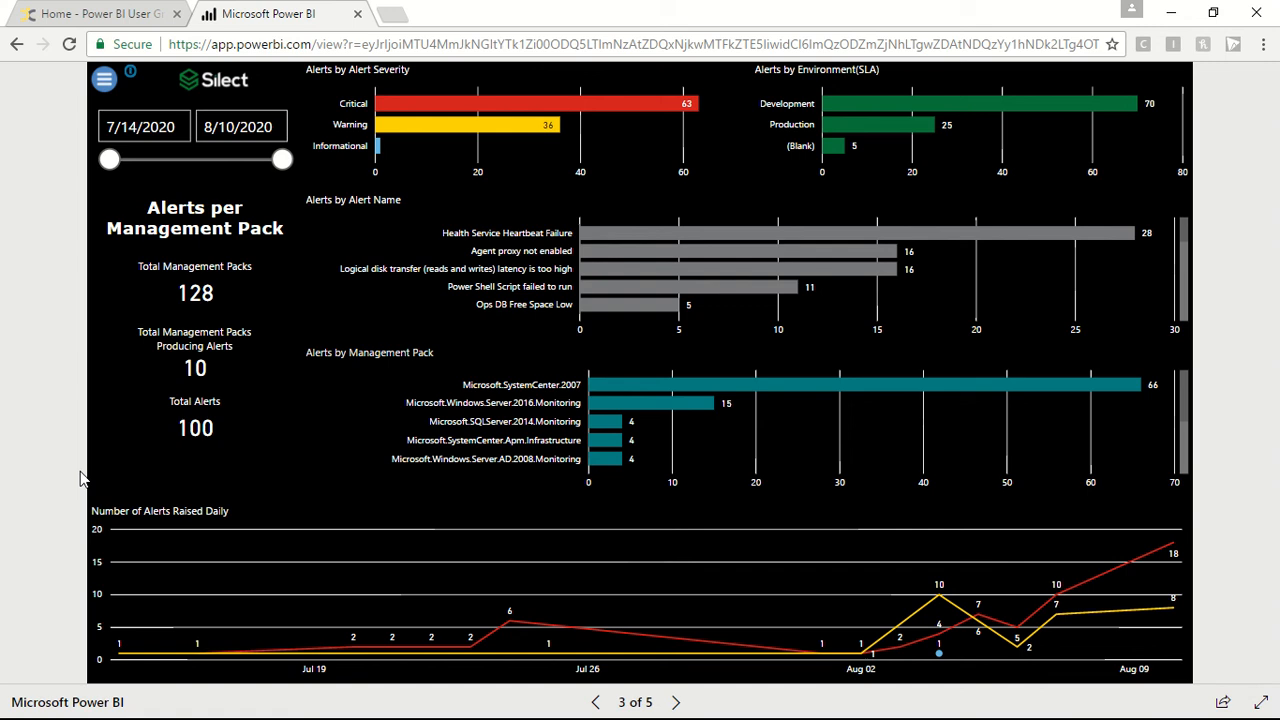
mouse_move(85, 468)
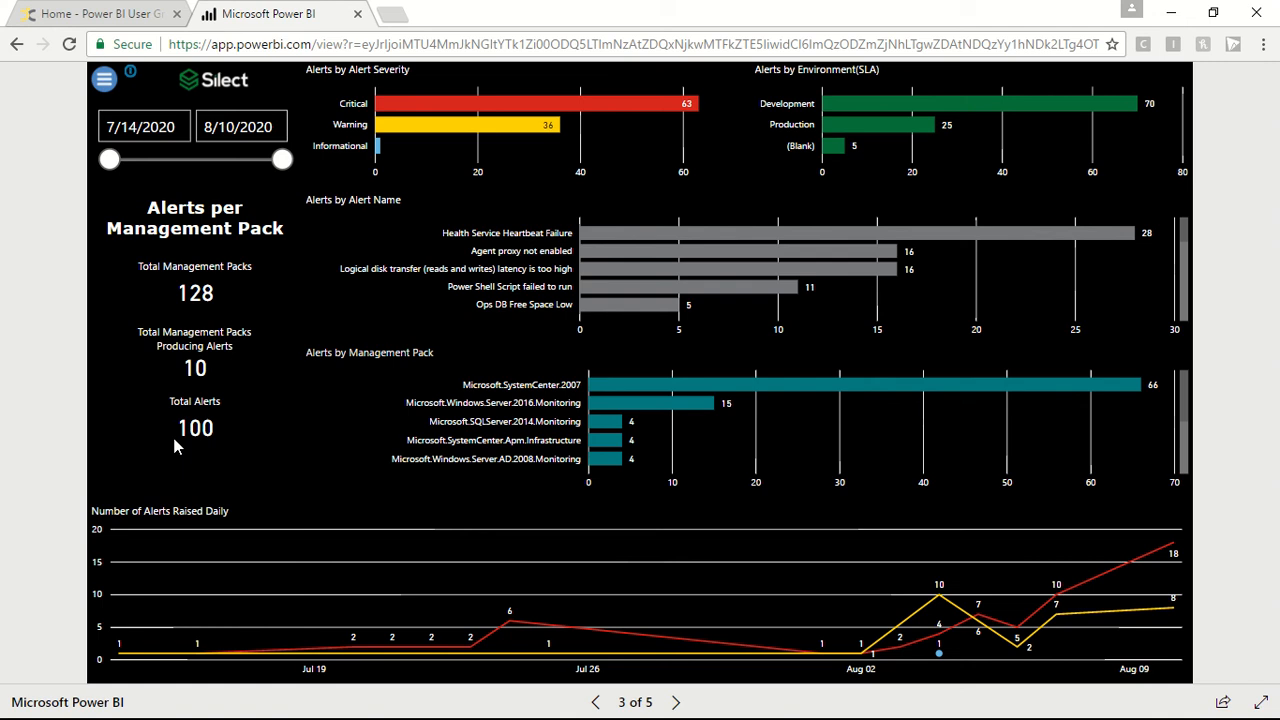
mouse_move(672, 402)
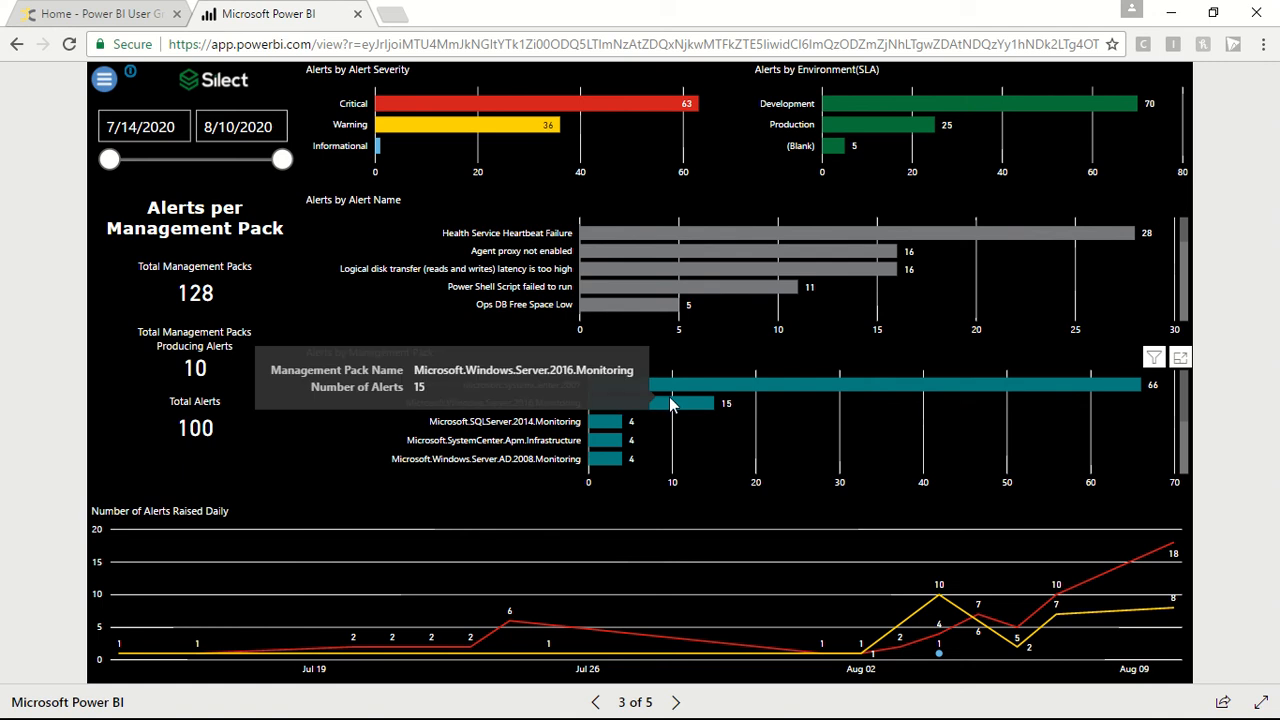
left_click(680, 403)
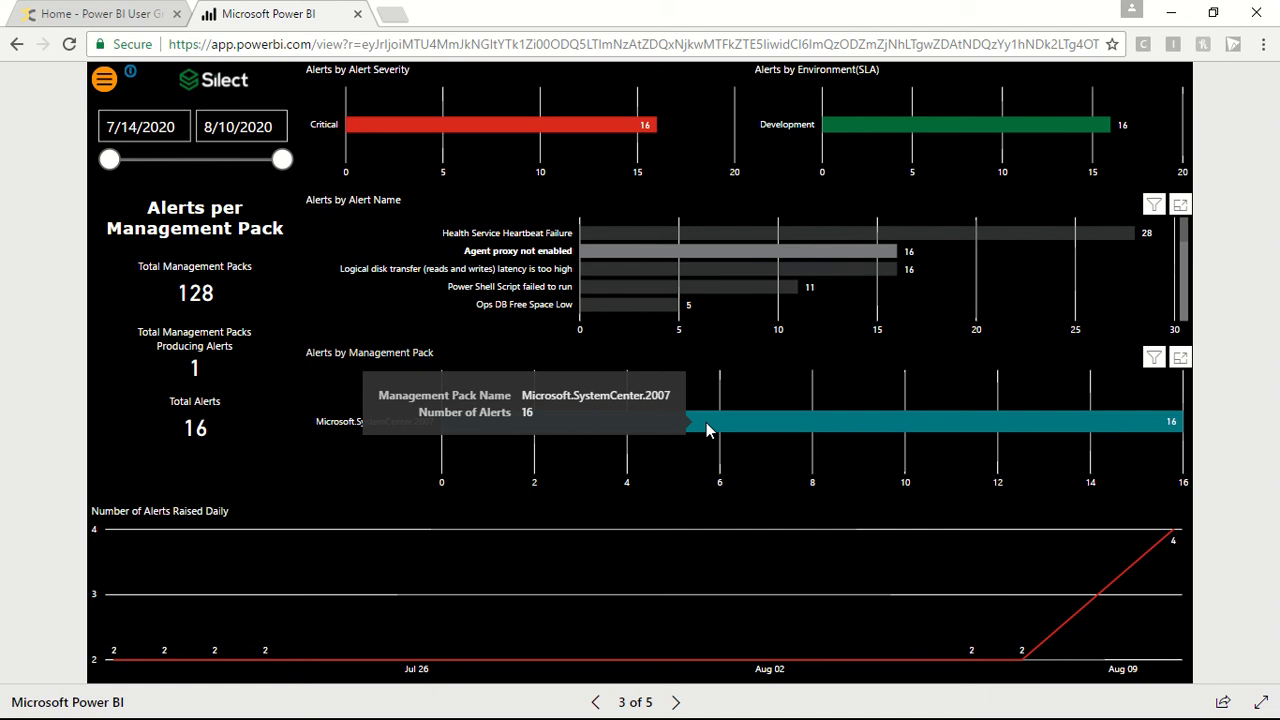
mouse_move(508, 137)
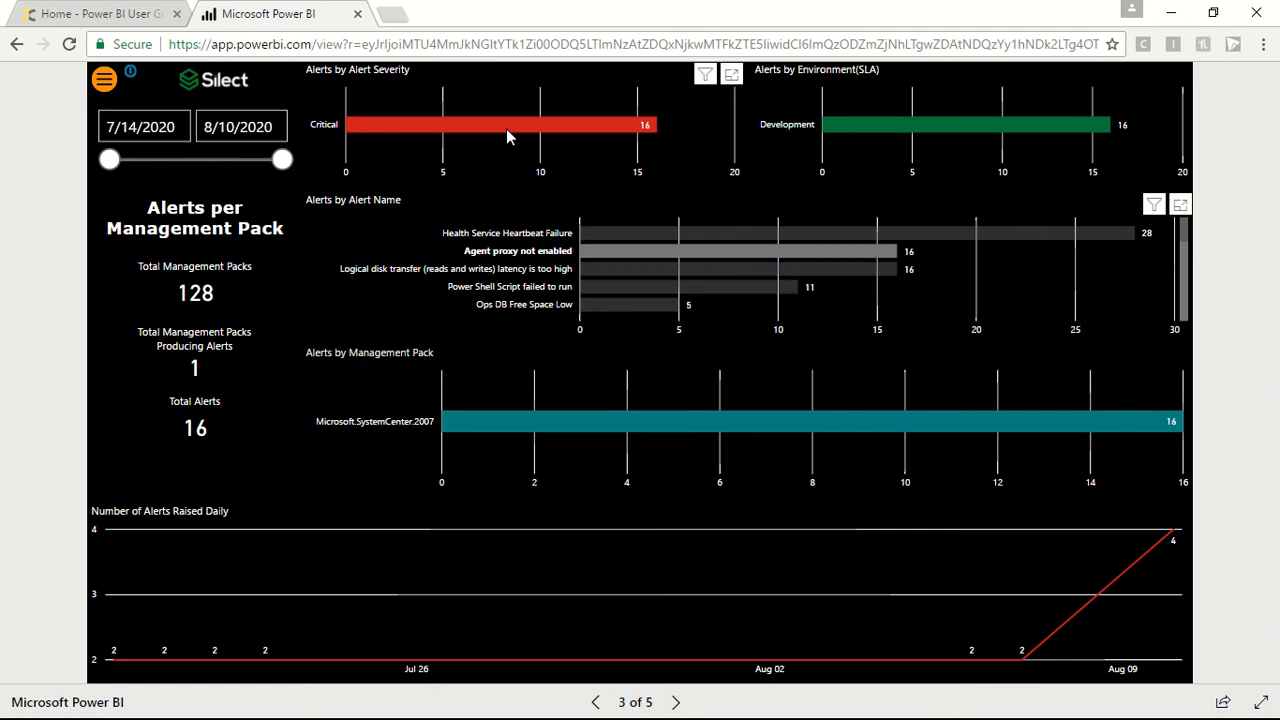
mouse_move(1040, 145)
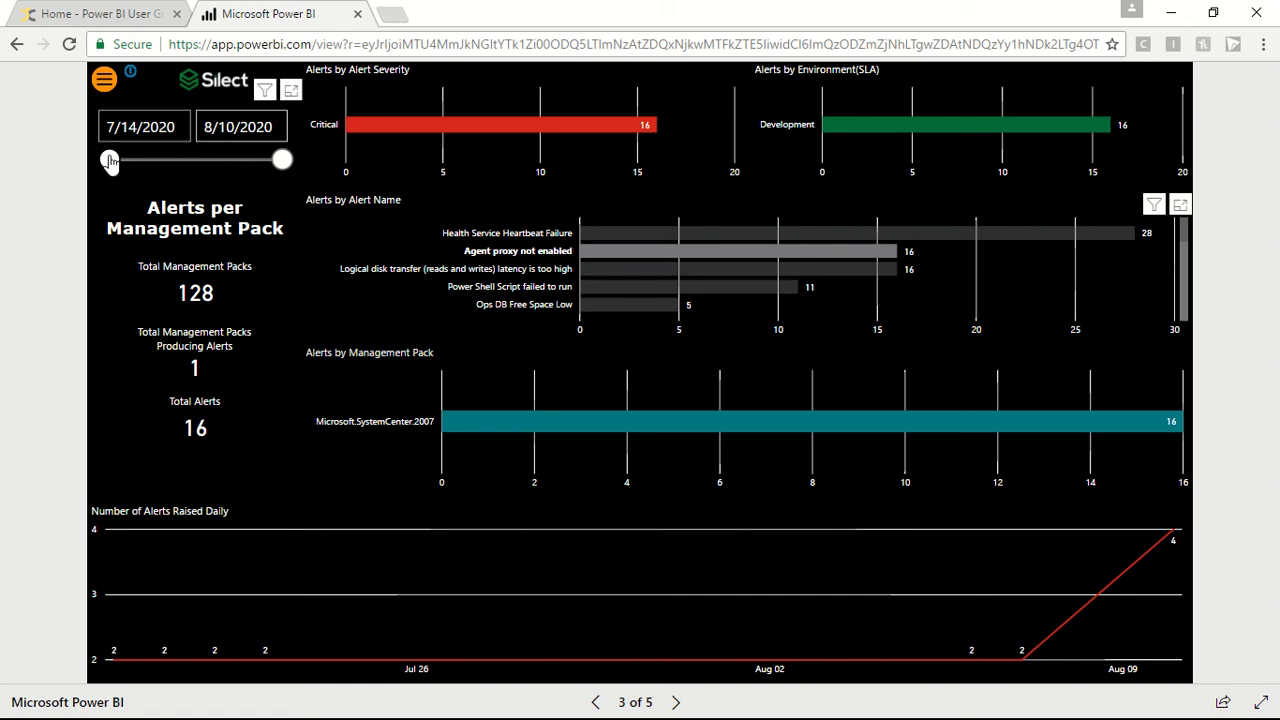
Move the date slicer start to 7/22/2020 and set the Service filter to Database.
left_click_drag(110, 160, 165, 160)
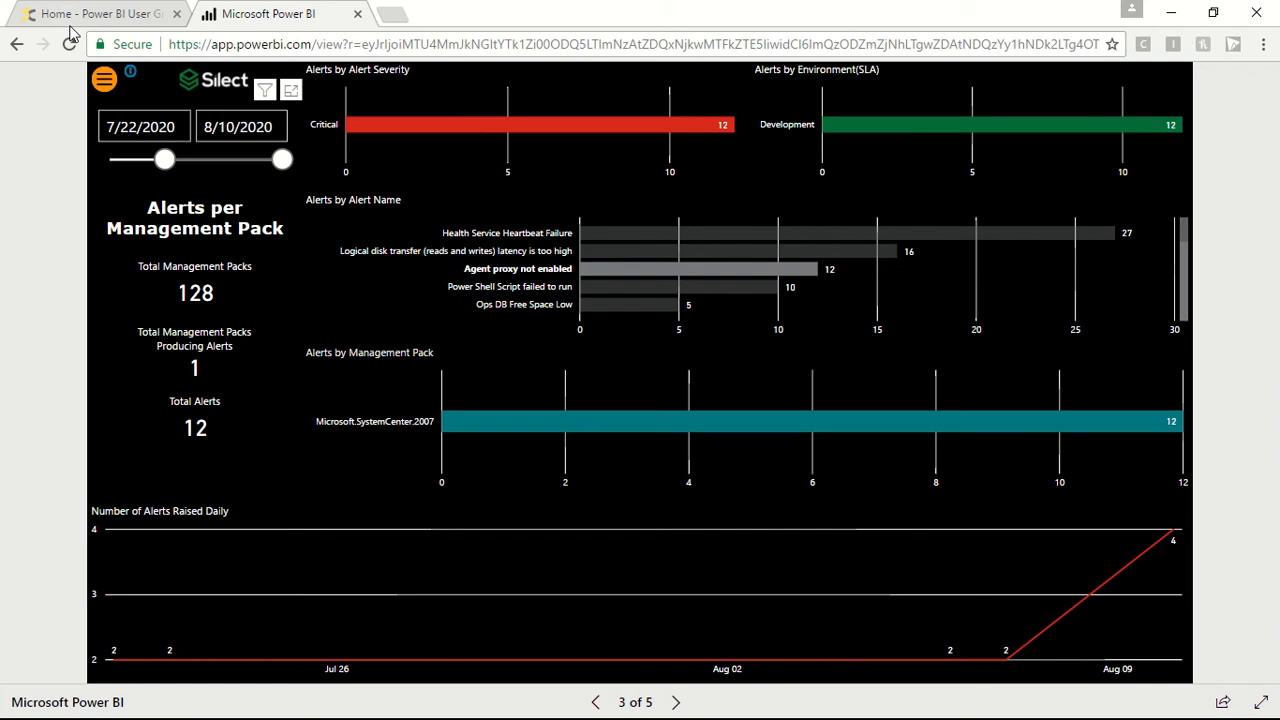
left_click(104, 80)
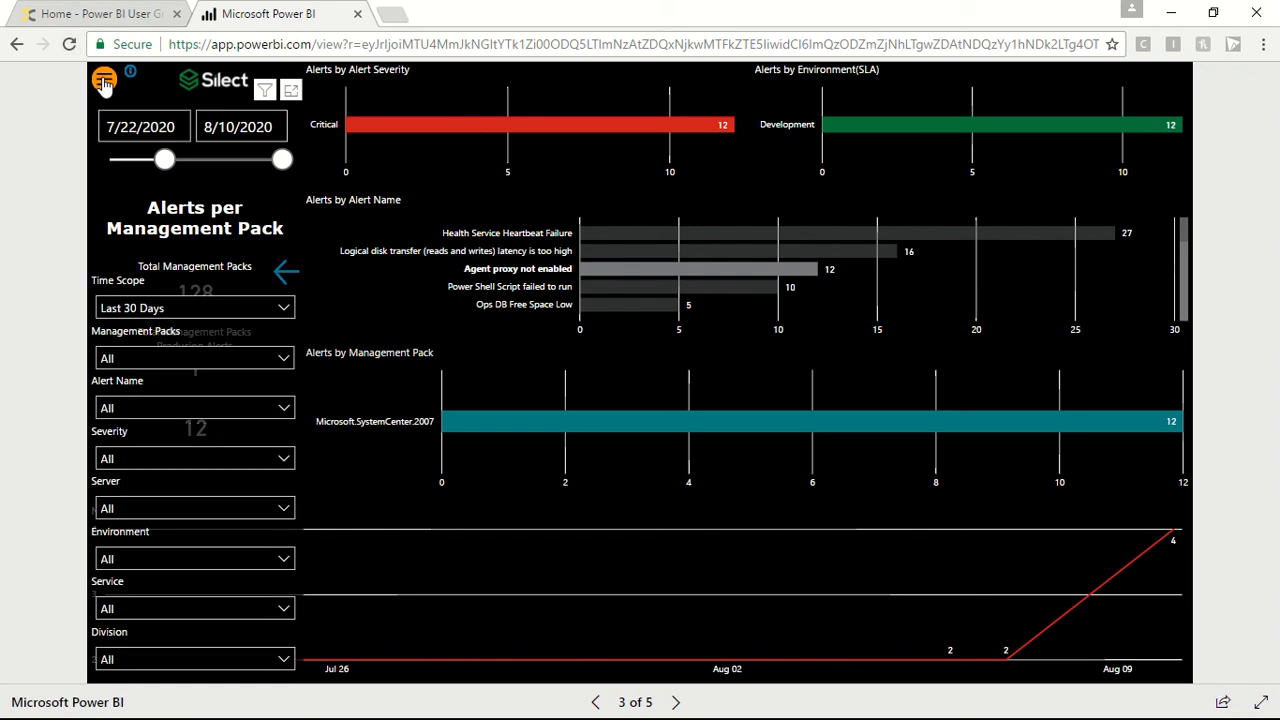
mouse_move(183, 518)
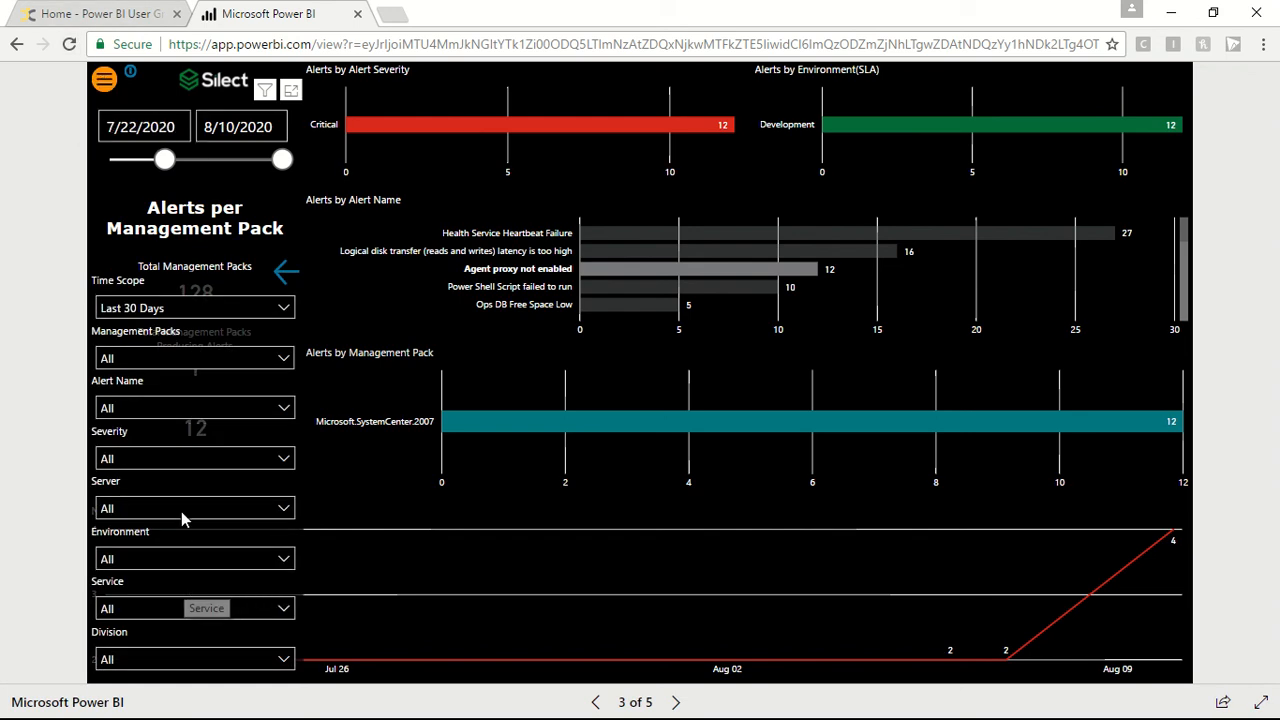
mouse_move(168, 562)
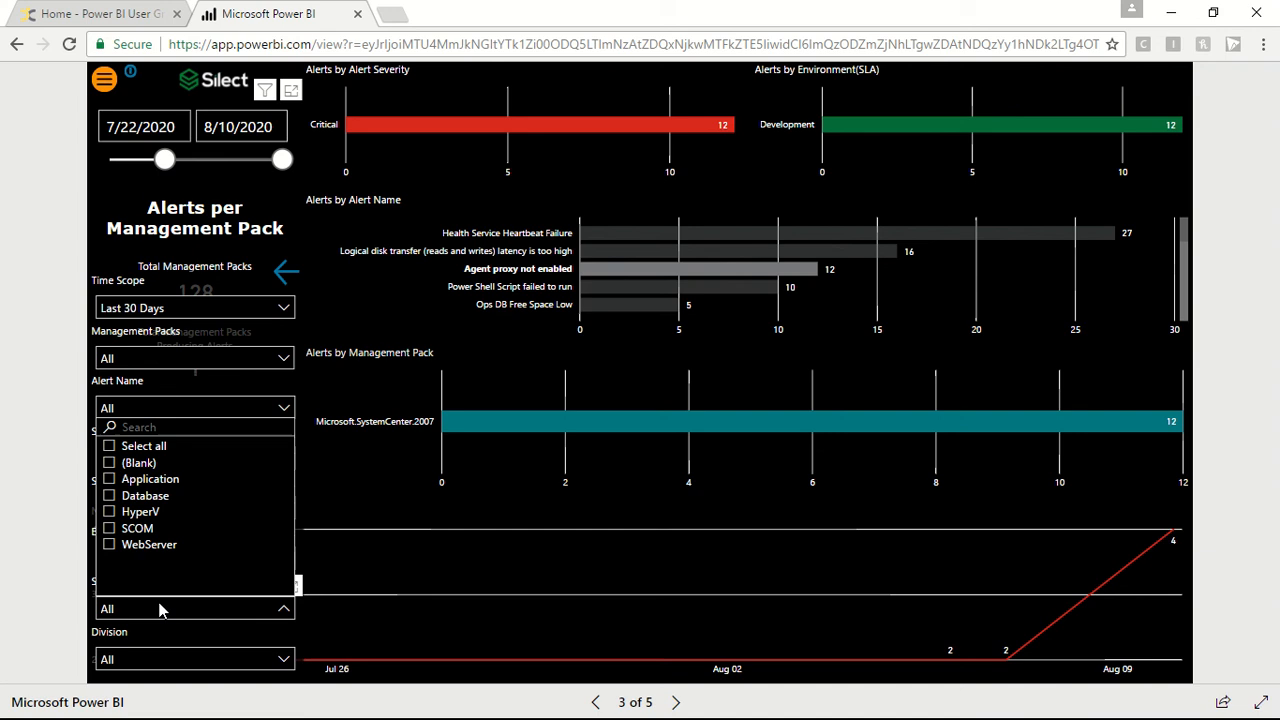
left_click(109, 495)
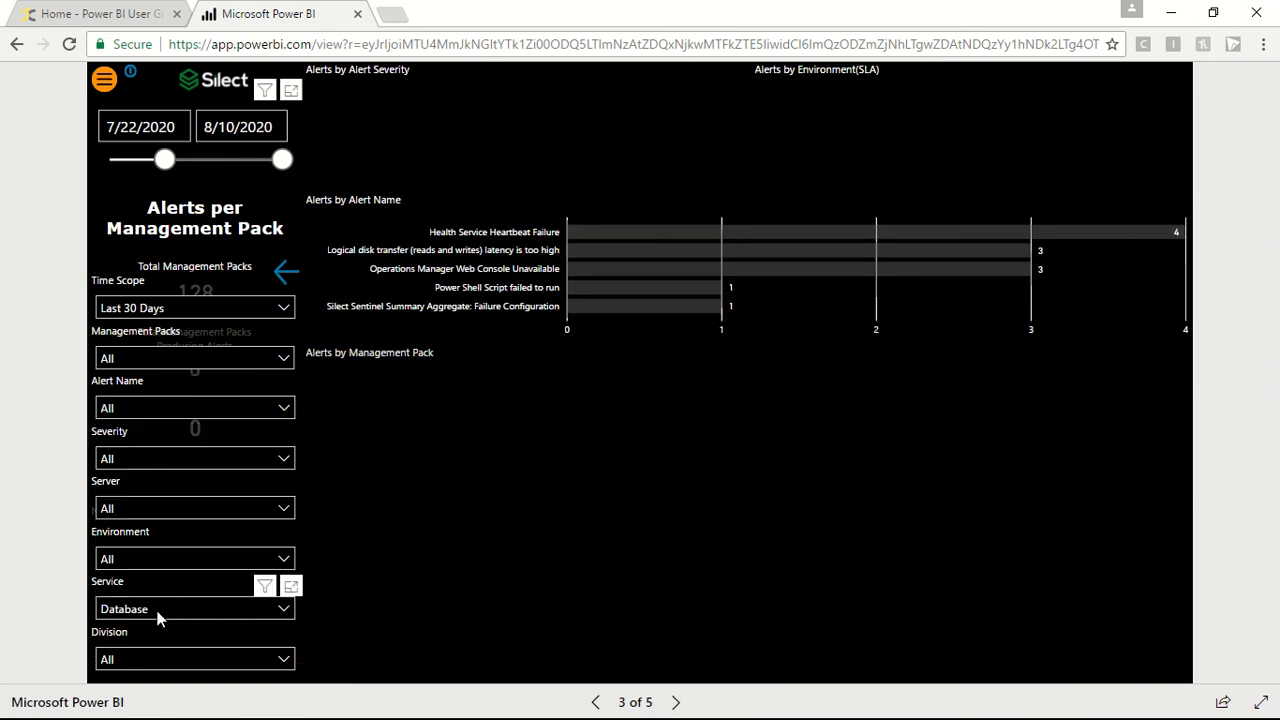
left_click(285, 271)
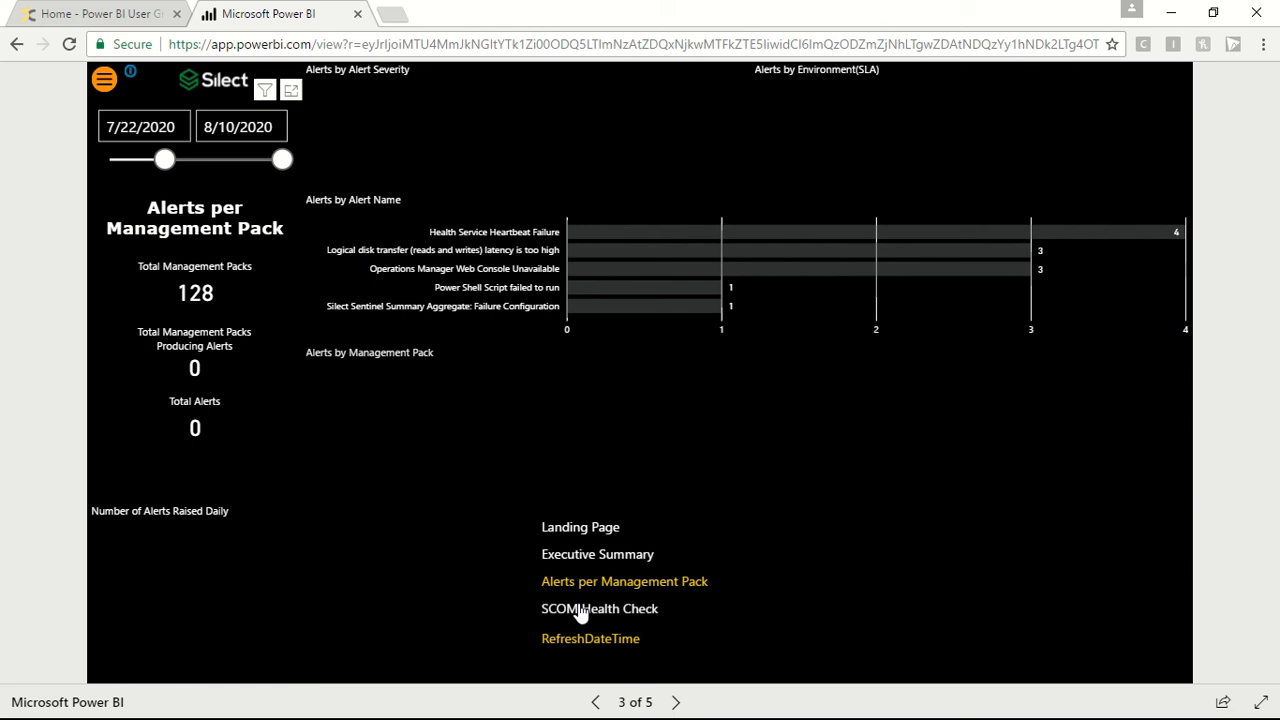
Choose 'SCOM Health Check' from the report page menu.
left_click(599, 608)
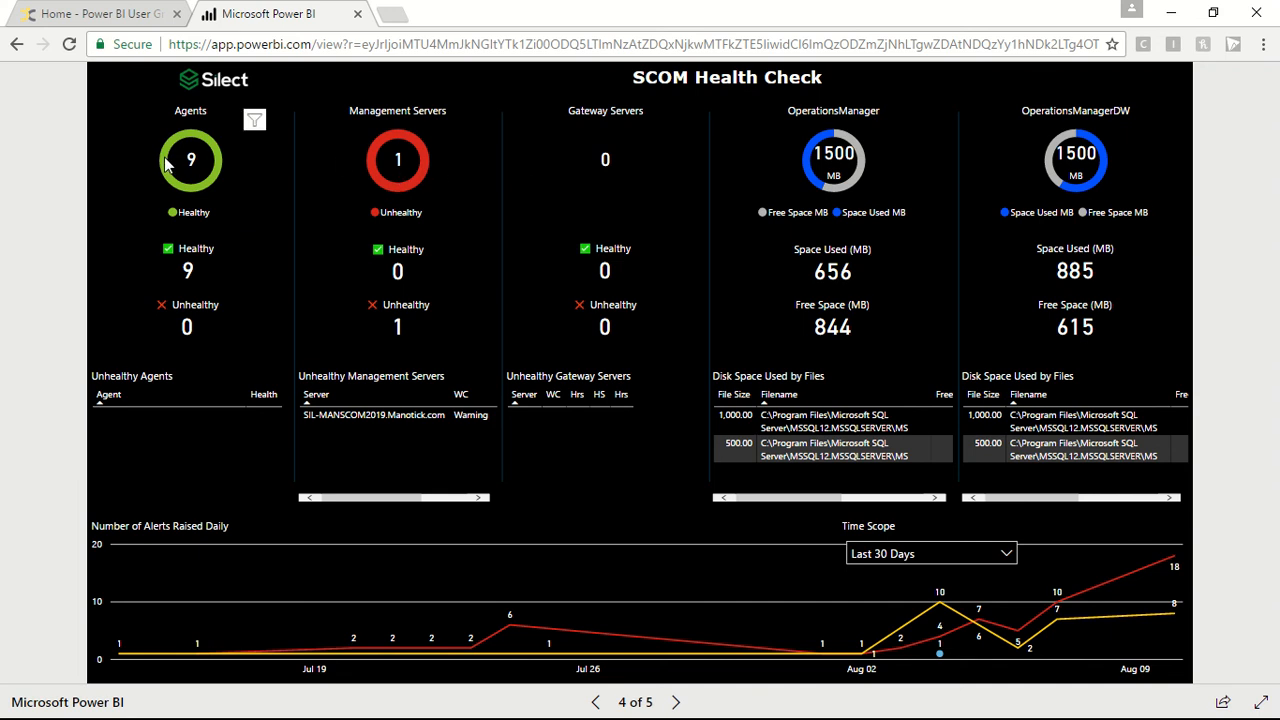
mouse_move(183, 168)
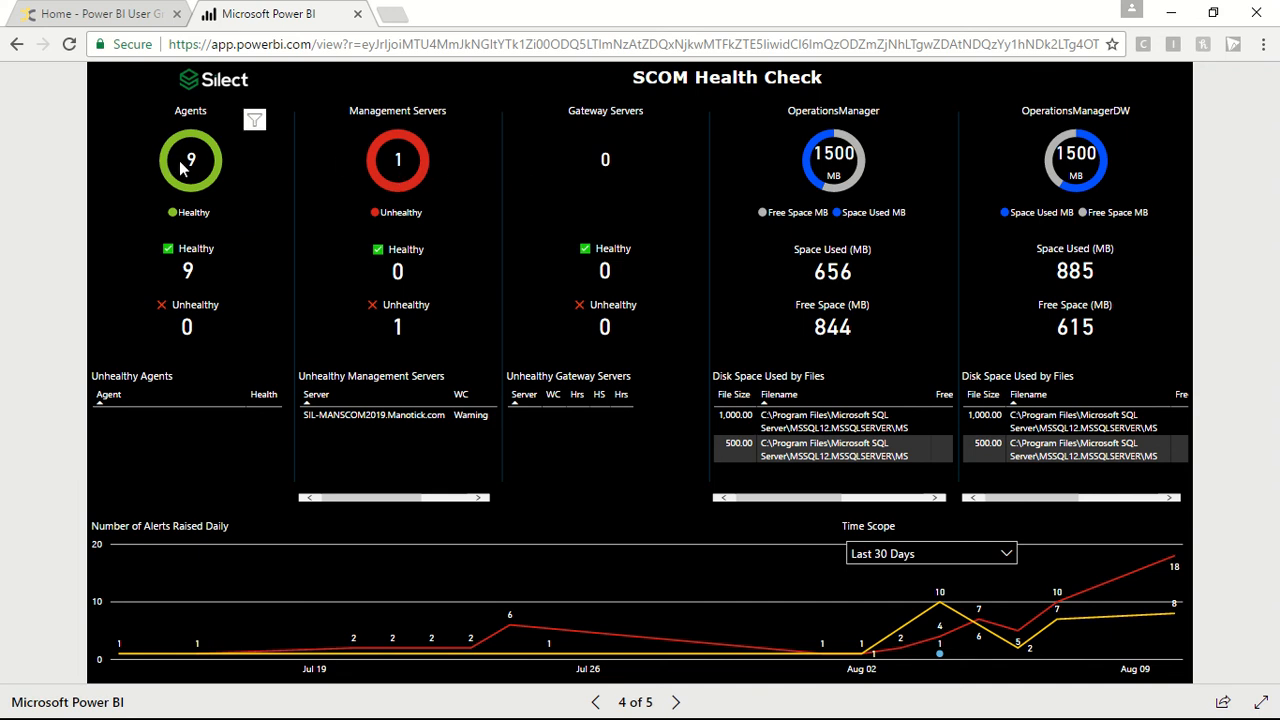
mouse_move(207, 281)
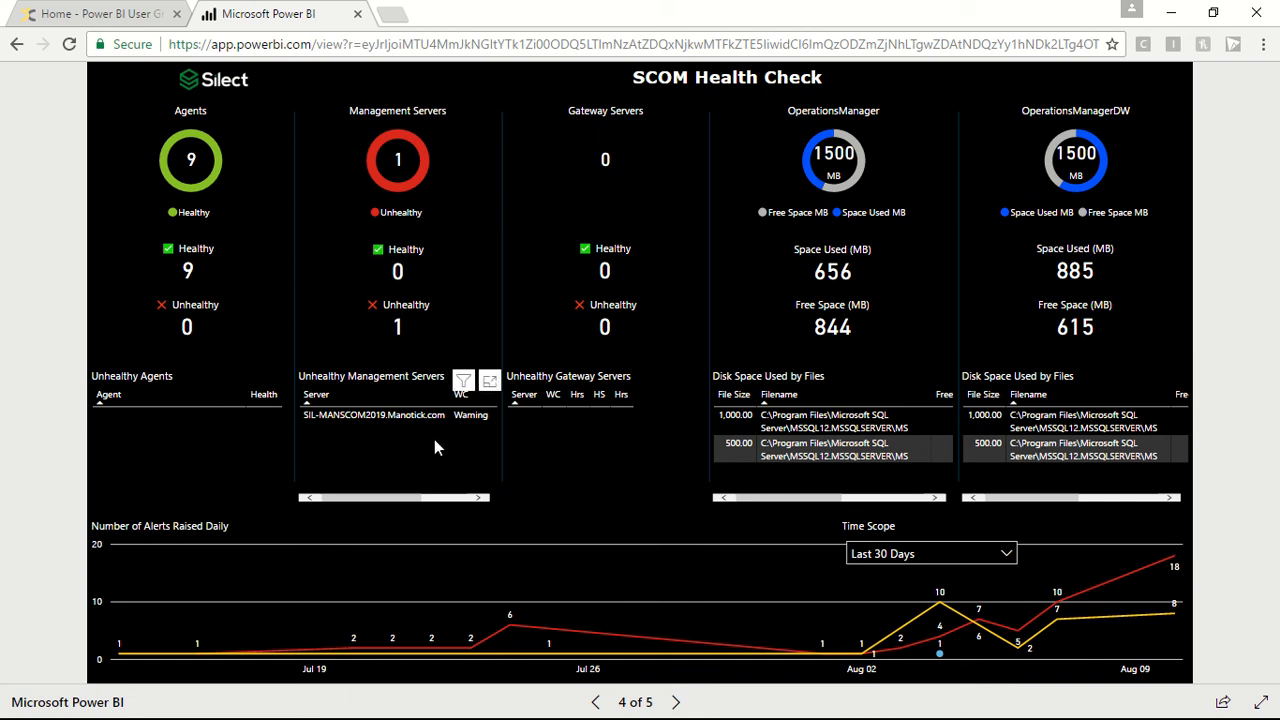
mouse_move(444, 437)
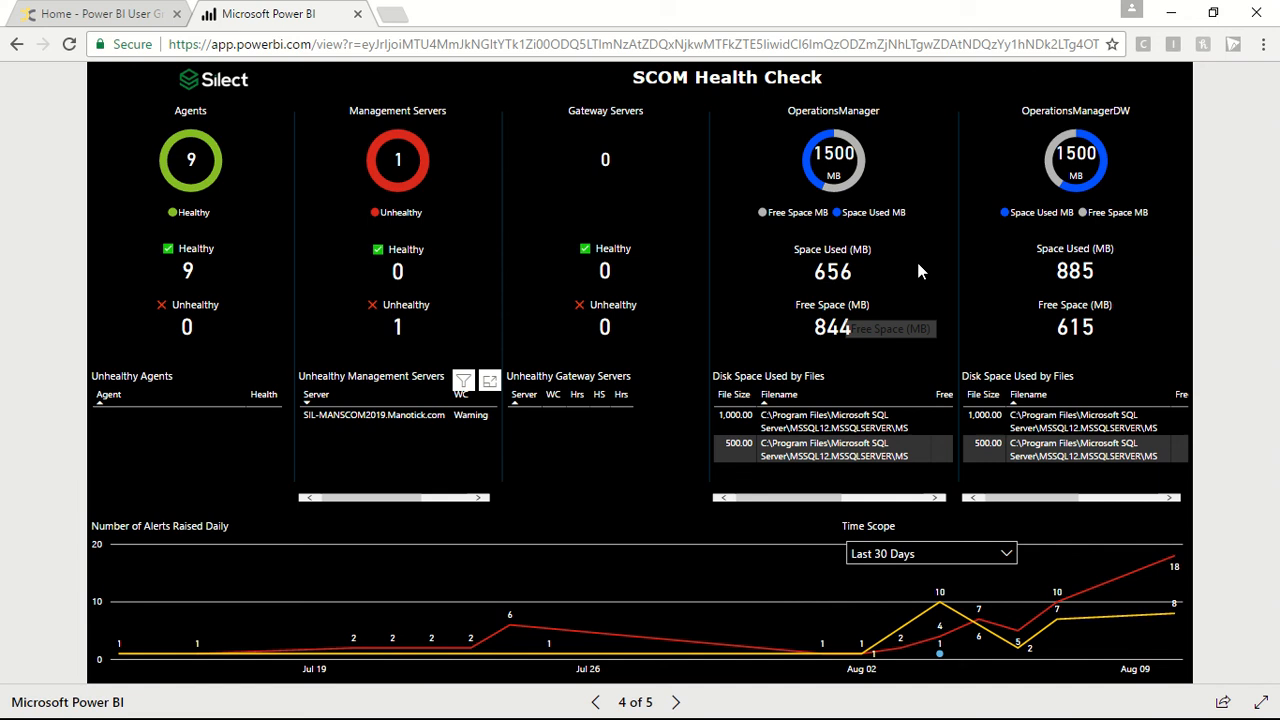
mouse_move(1118, 183)
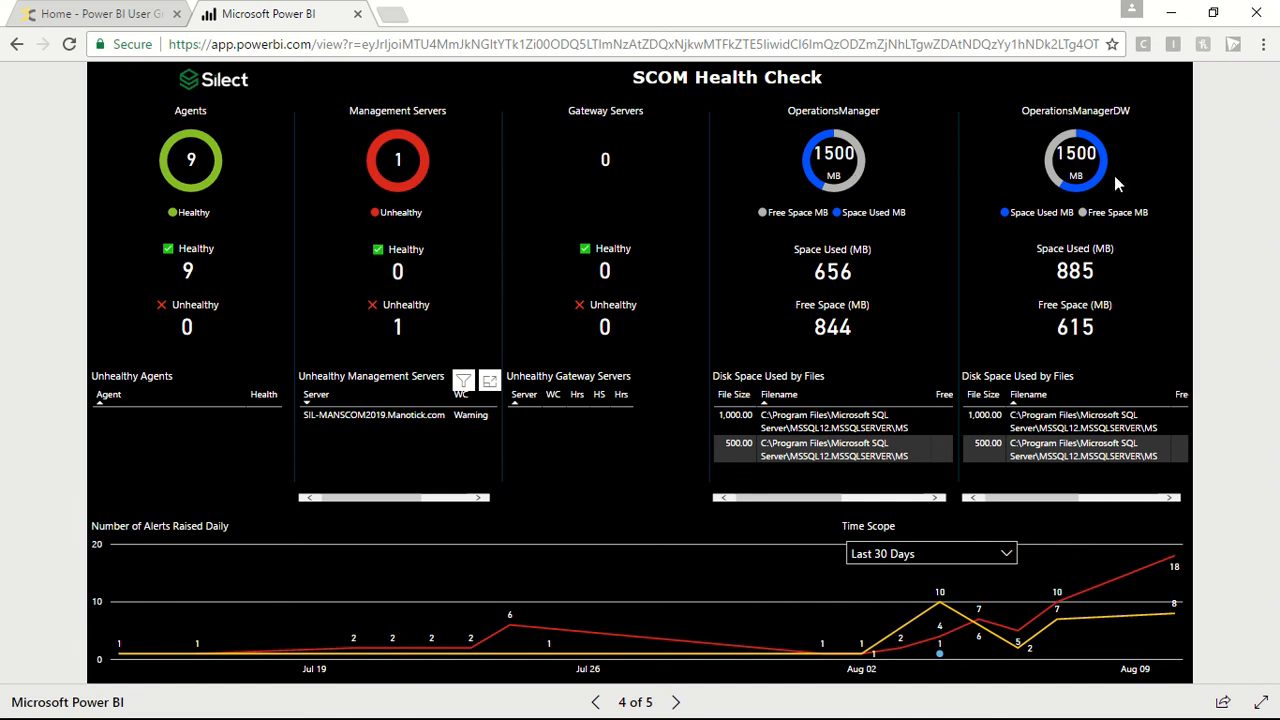
mouse_move(787, 330)
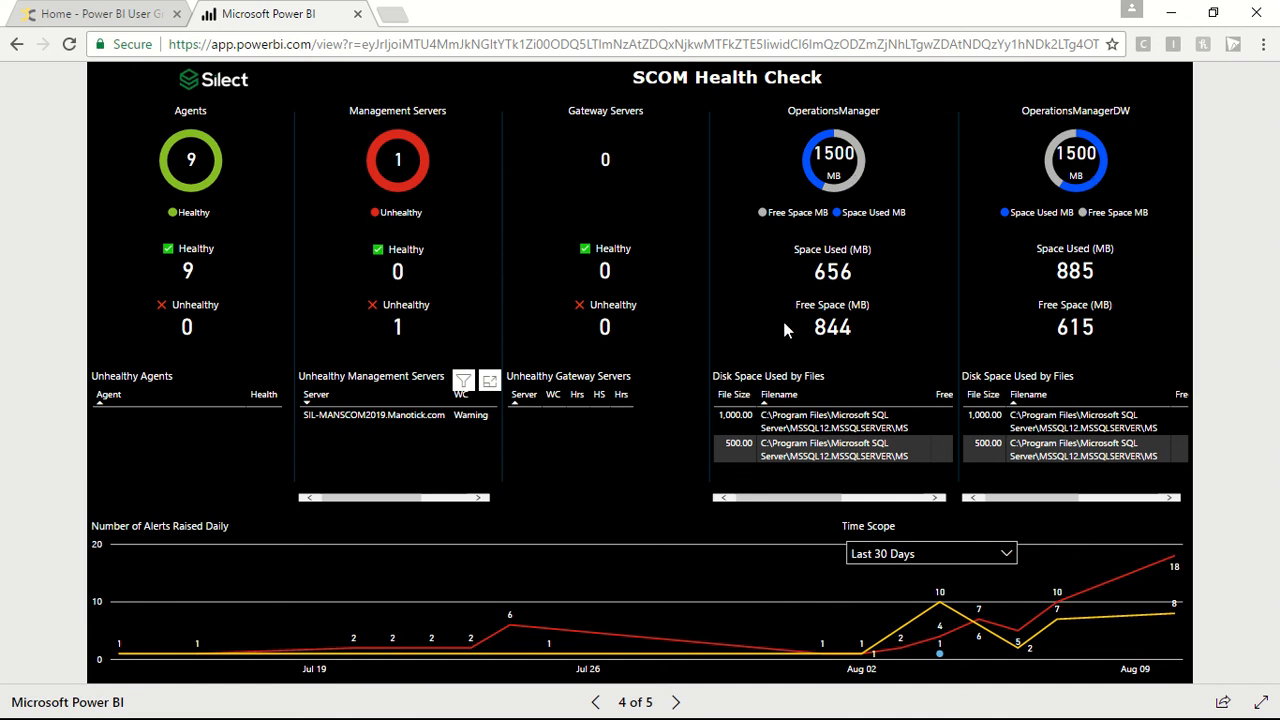
mouse_move(833, 280)
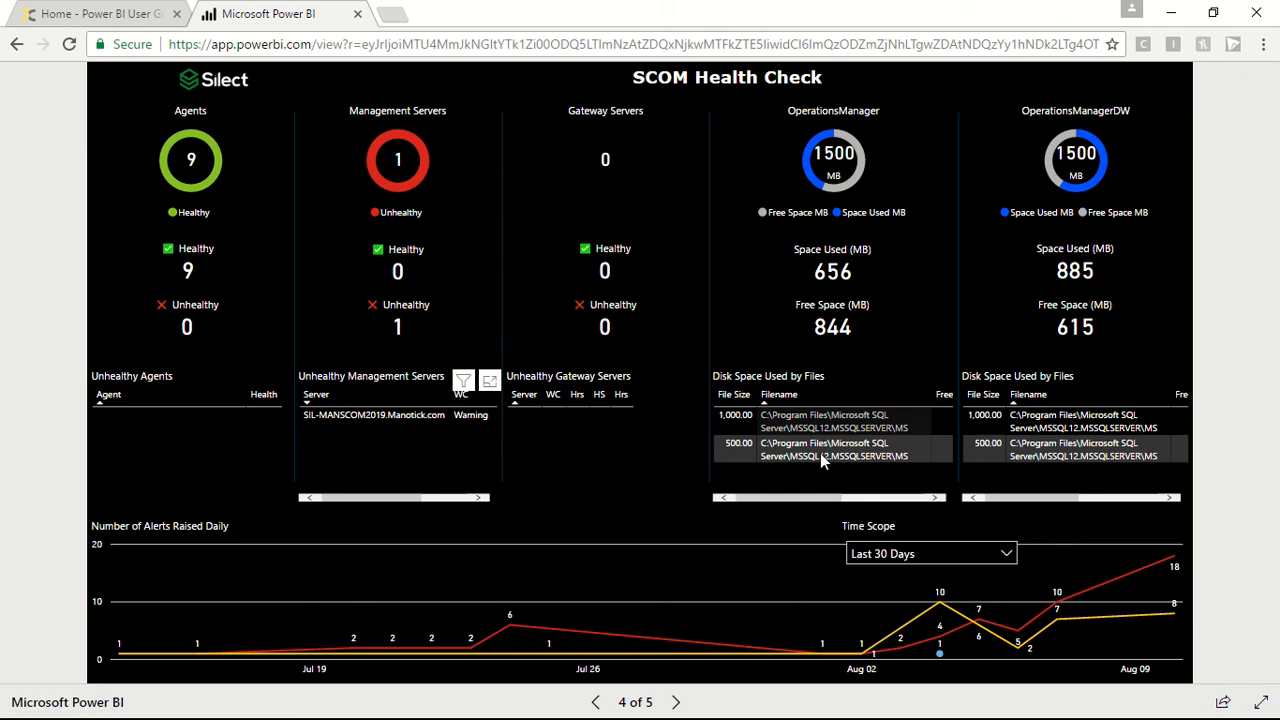
mouse_move(858, 390)
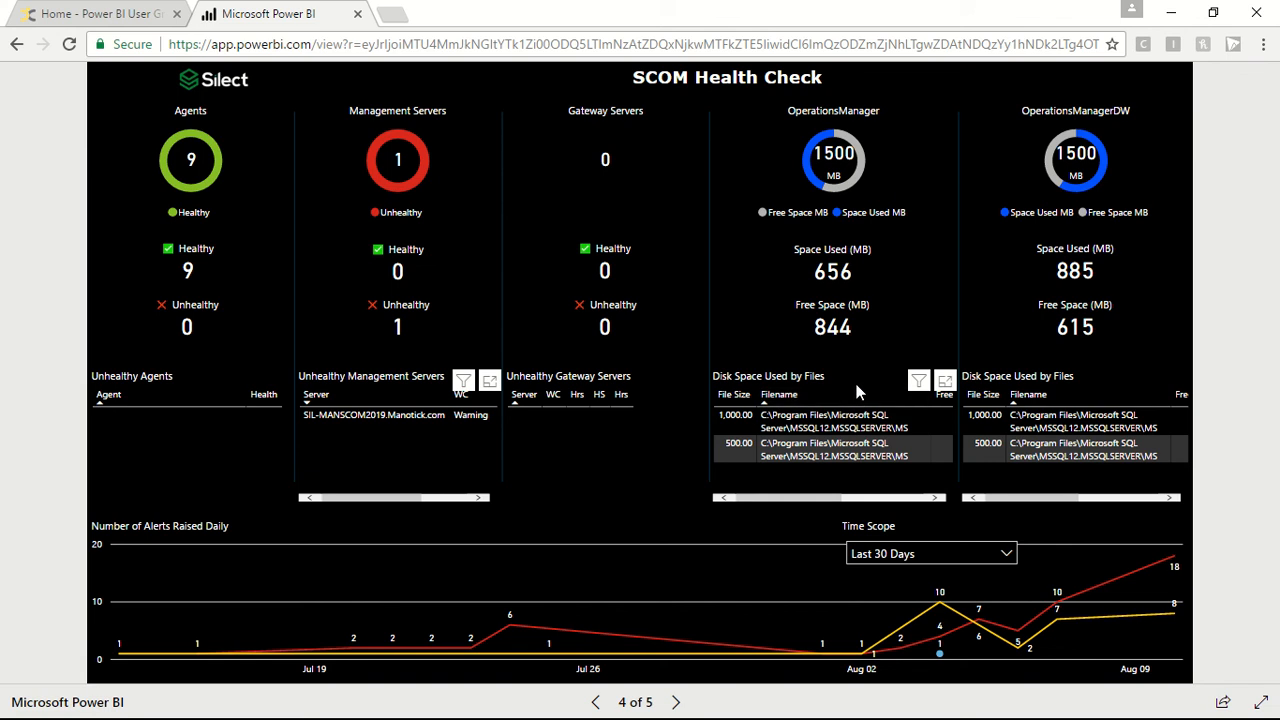
mouse_move(878, 397)
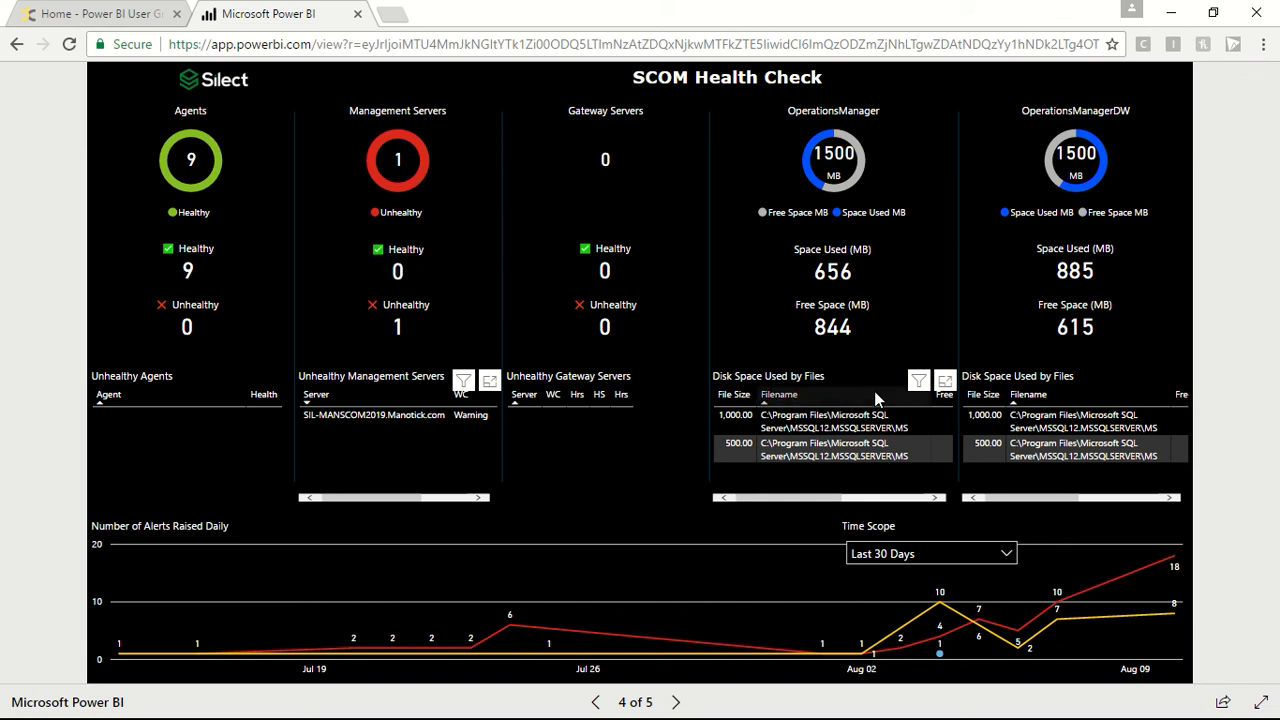